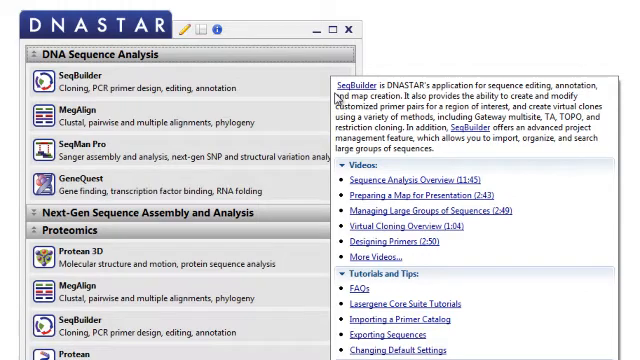
{"action": "mouse_move", "coordinate": [320, 93]}
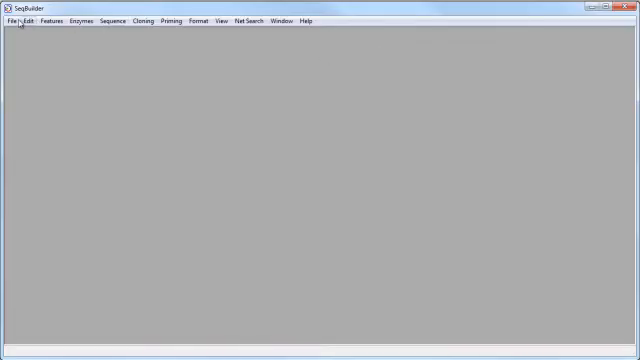
Open the CloningVectors.sbp vector catalog project via File > Open.
{"action": "left_click", "coordinate": [16, 18]}
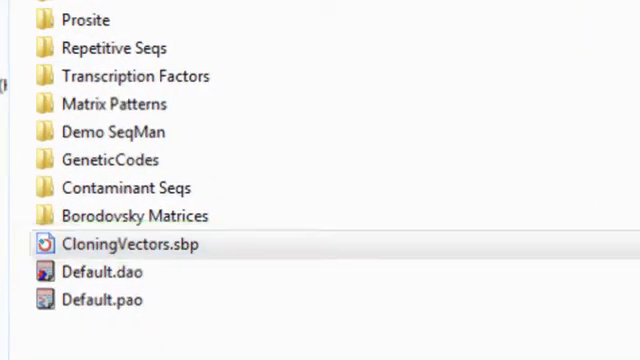
{"action": "double_click", "coordinate": [125, 243]}
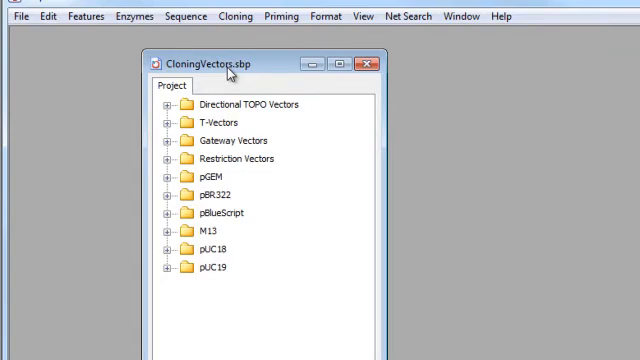
Open N.thermophilus_his.sbd and review the selected 1284-base region 10086..11369.
{"action": "left_click", "coordinate": [11, 16]}
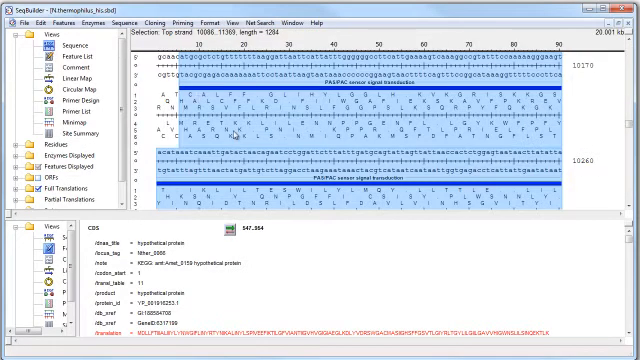
{"action": "mouse_move", "coordinate": [232, 133]}
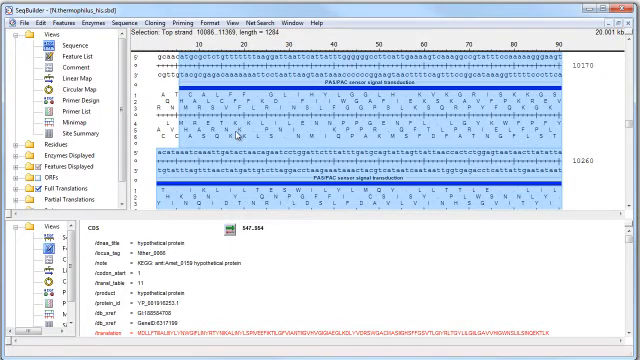
{"action": "scroll", "scroll_direction": "down", "scroll_amount": 3}
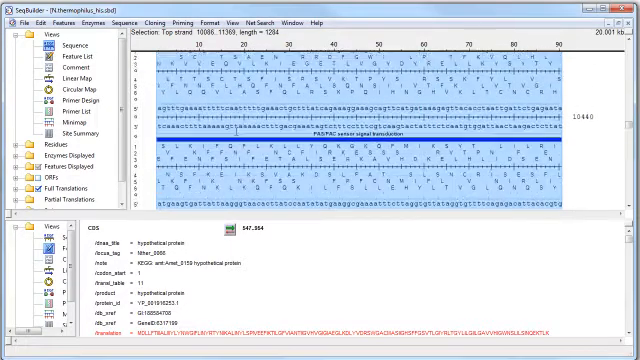
{"action": "scroll", "scroll_direction": "down", "scroll_amount": 3}
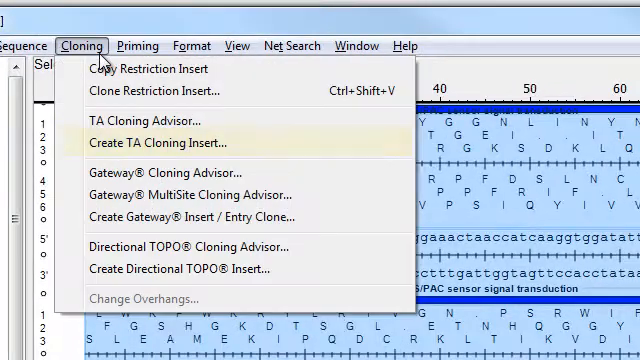
{"action": "mouse_move", "coordinate": [160, 142]}
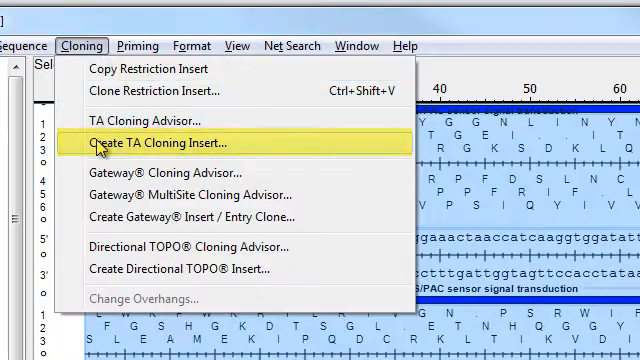
Create a TA cloning insert, adding a linearized T-vector to the Vectors folder.
{"action": "left_click", "coordinate": [163, 142]}
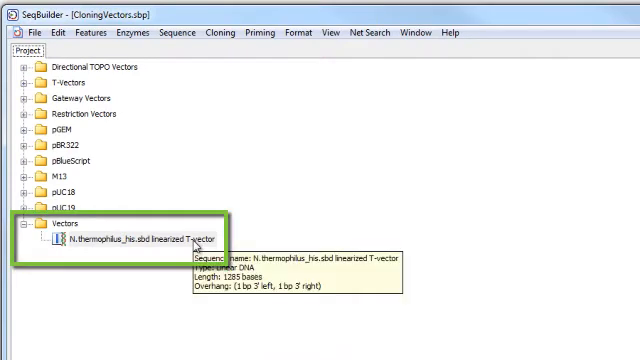
Open the linearized T-vector and confirm its single-base 3' overhangs in Change Overhangs.
{"action": "left_click", "coordinate": [135, 240]}
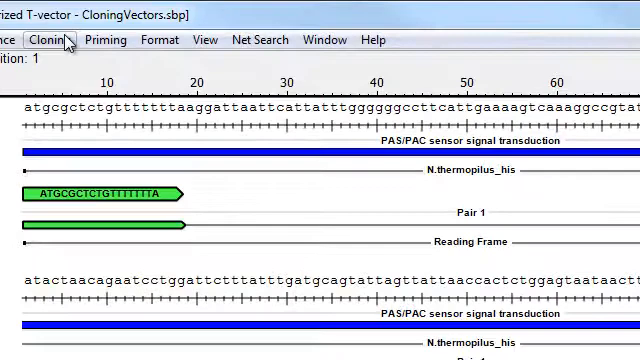
{"action": "left_click", "coordinate": [49, 39]}
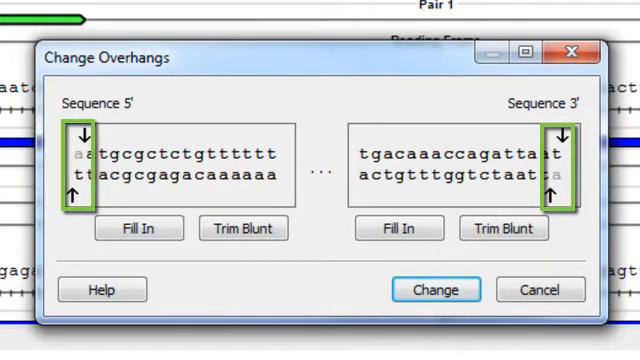
{"action": "left_click", "coordinate": [436, 289]}
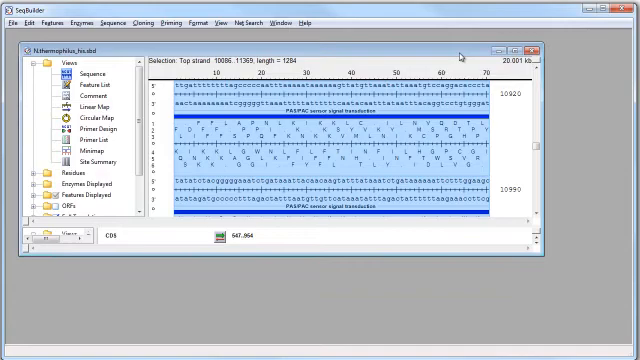
{"action": "mouse_move", "coordinate": [447, 54]}
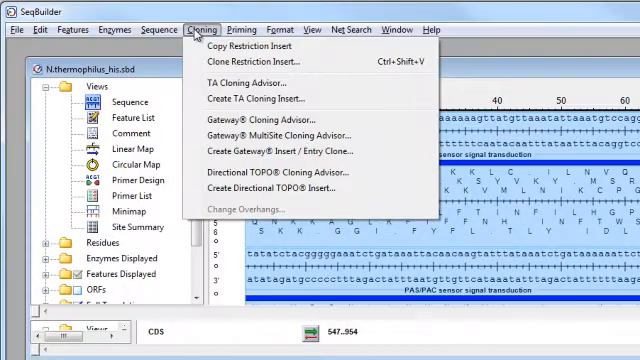
{"action": "mouse_move", "coordinate": [265, 189]}
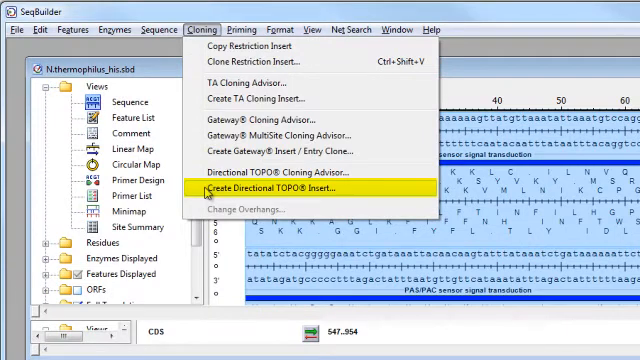
Create a directional TOPO insert and open the new linearized TOPO vector.
{"action": "left_click", "coordinate": [290, 189]}
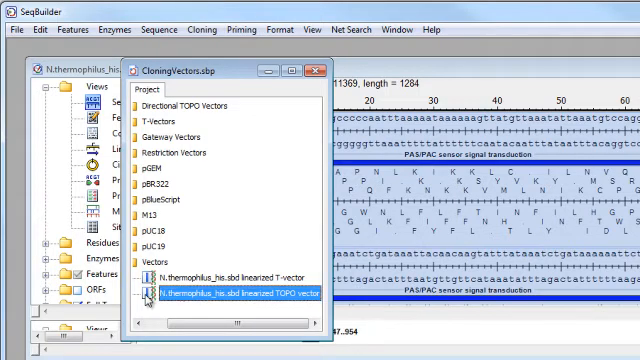
{"action": "double_click", "coordinate": [237, 294]}
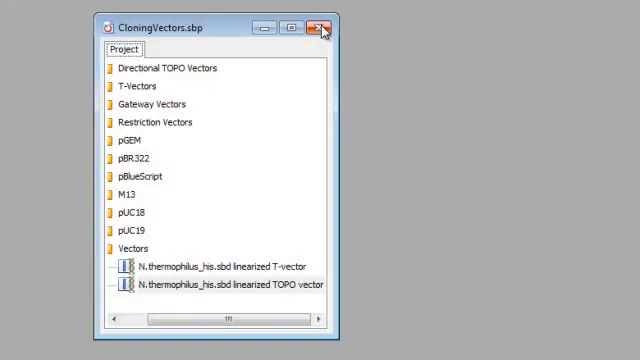
{"action": "mouse_move", "coordinate": [328, 25]}
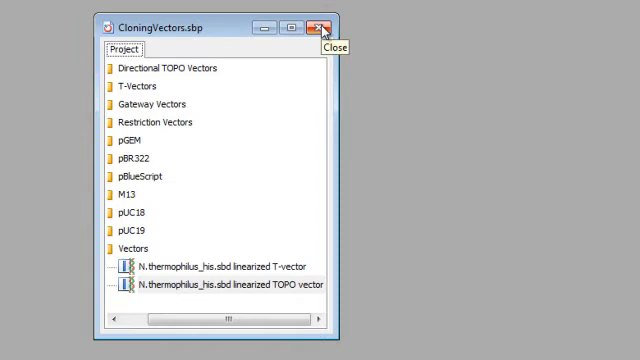
Close CloningVectors.sbp, answering Yes to save the two new vectors.
{"action": "left_click", "coordinate": [326, 22]}
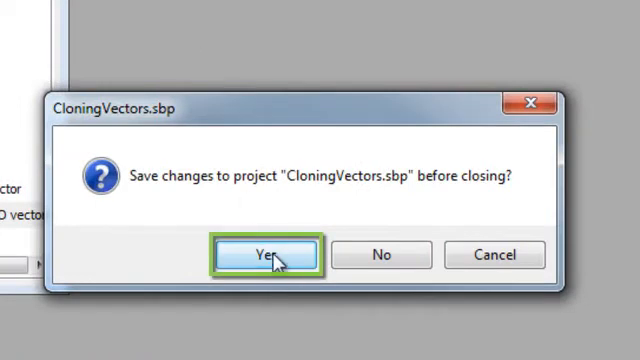
{"action": "left_click", "coordinate": [263, 254]}
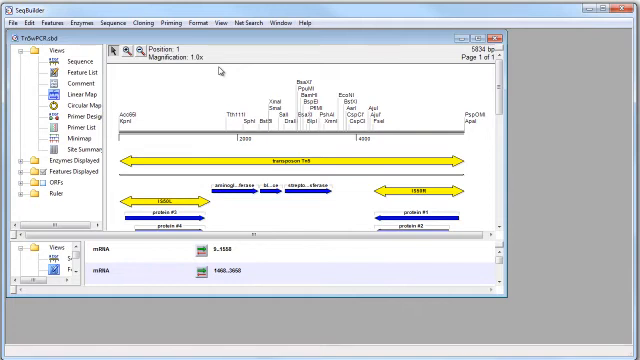
{"action": "mouse_move", "coordinate": [228, 200]}
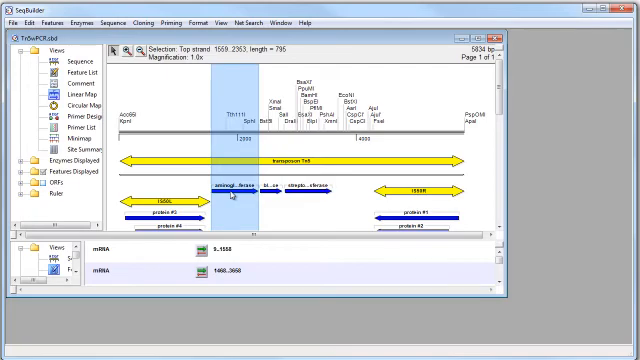
Select the Tn5wPCR aminoglycoside feature, bases 1559..2363, as the insert.
{"action": "left_click", "coordinate": [259, 38]}
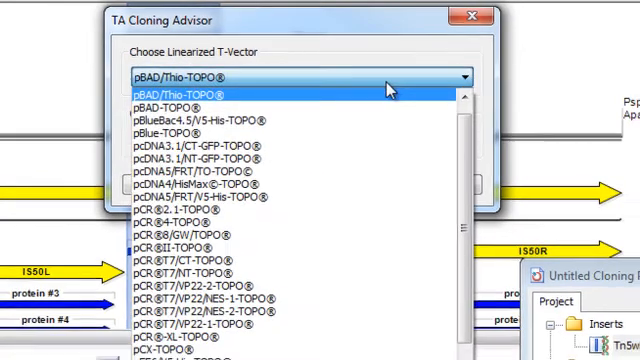
Pick the new N.thermophilus_his linearized T-vector in the TA Cloning Advisor.
{"action": "scroll", "scroll_direction": "down", "scroll_amount": 3}
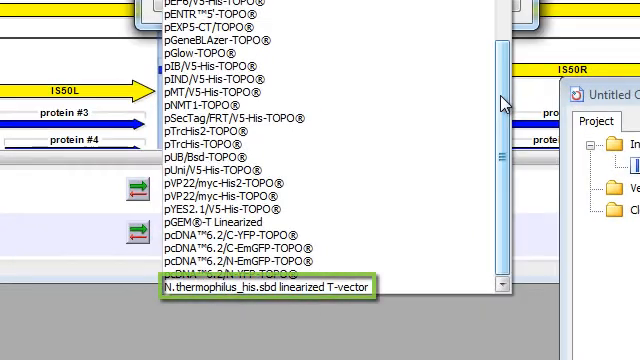
{"action": "left_click", "coordinate": [265, 292]}
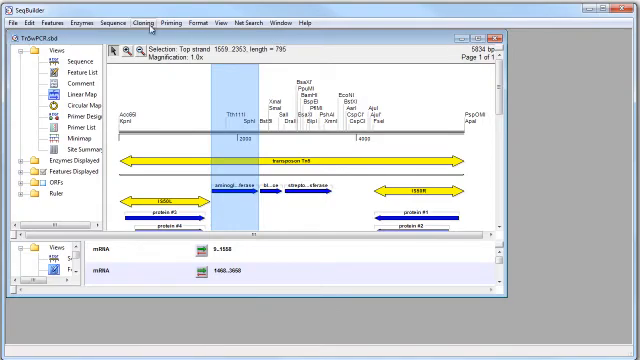
{"action": "left_click", "coordinate": [171, 17]}
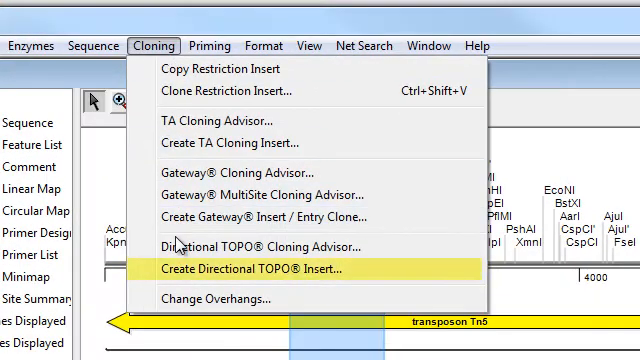